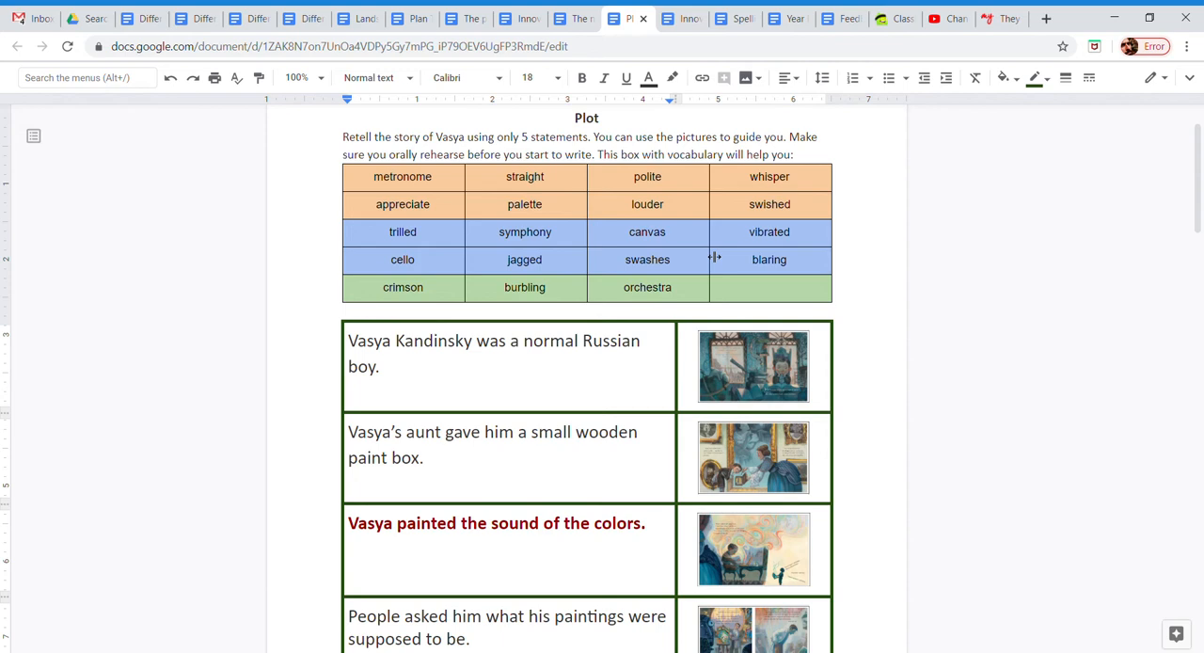
mouse_move(715, 305)
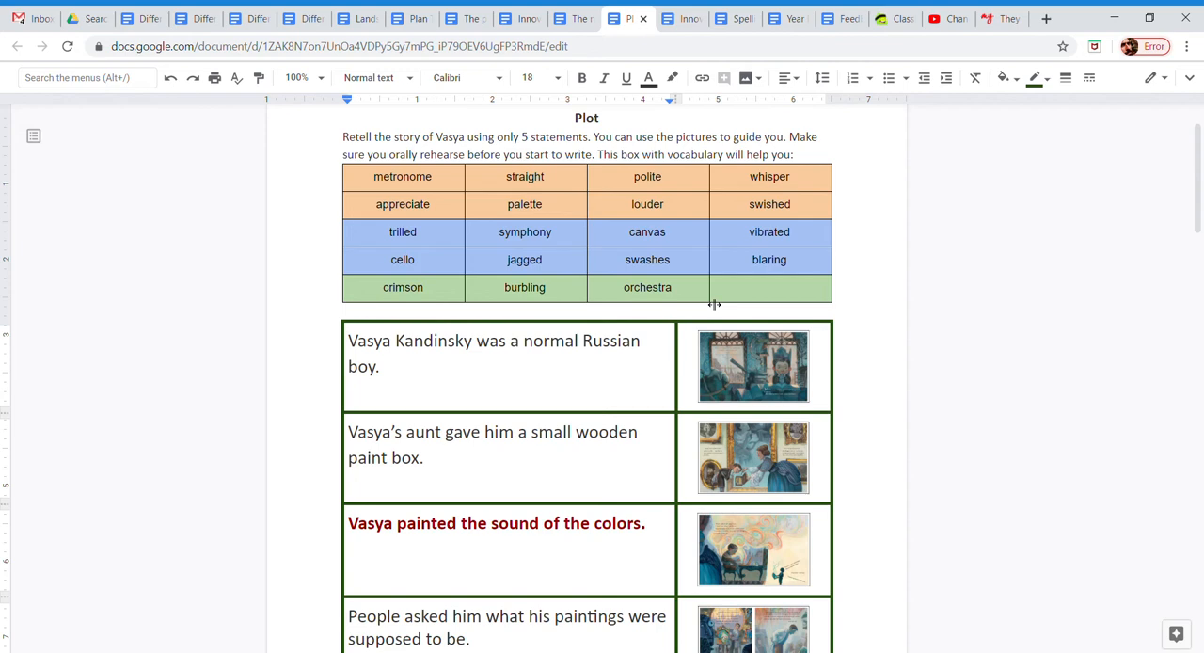
scroll(down, 3)
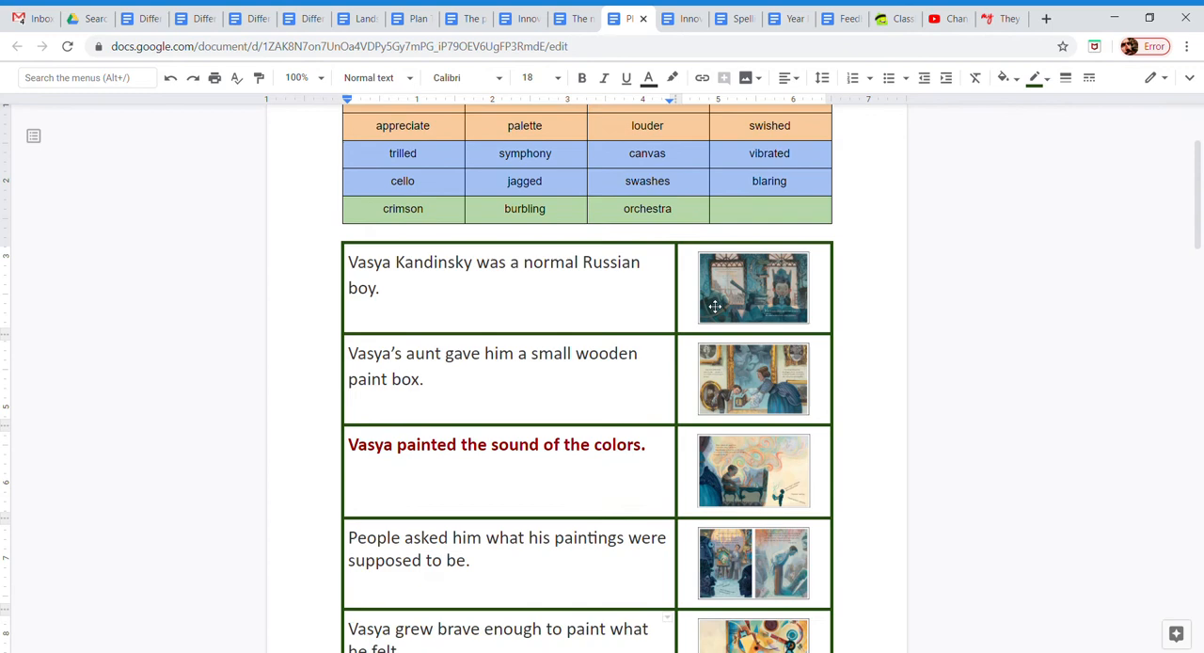
scroll(down, 3)
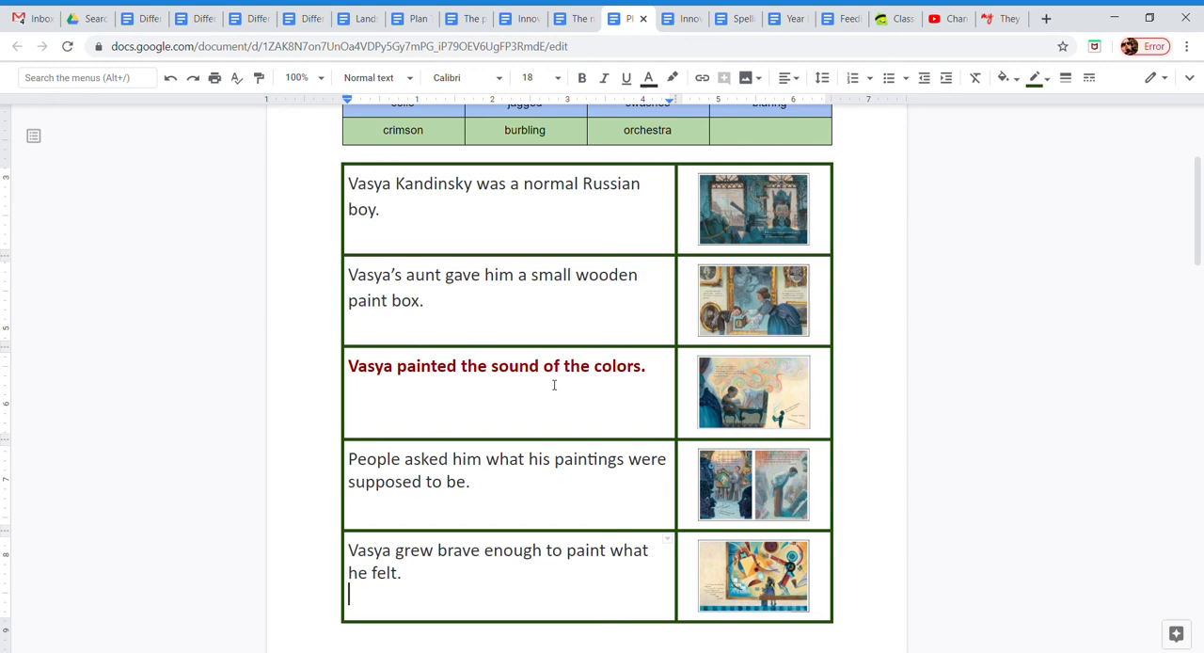
scroll(up, 3)
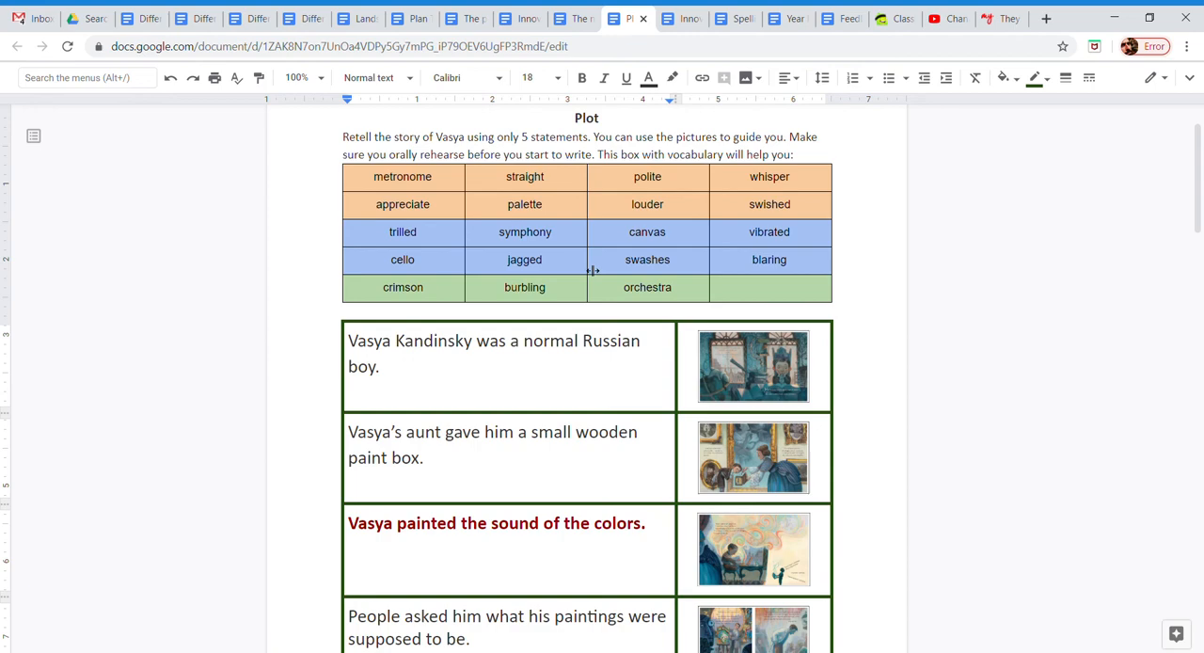
scroll(down, 3)
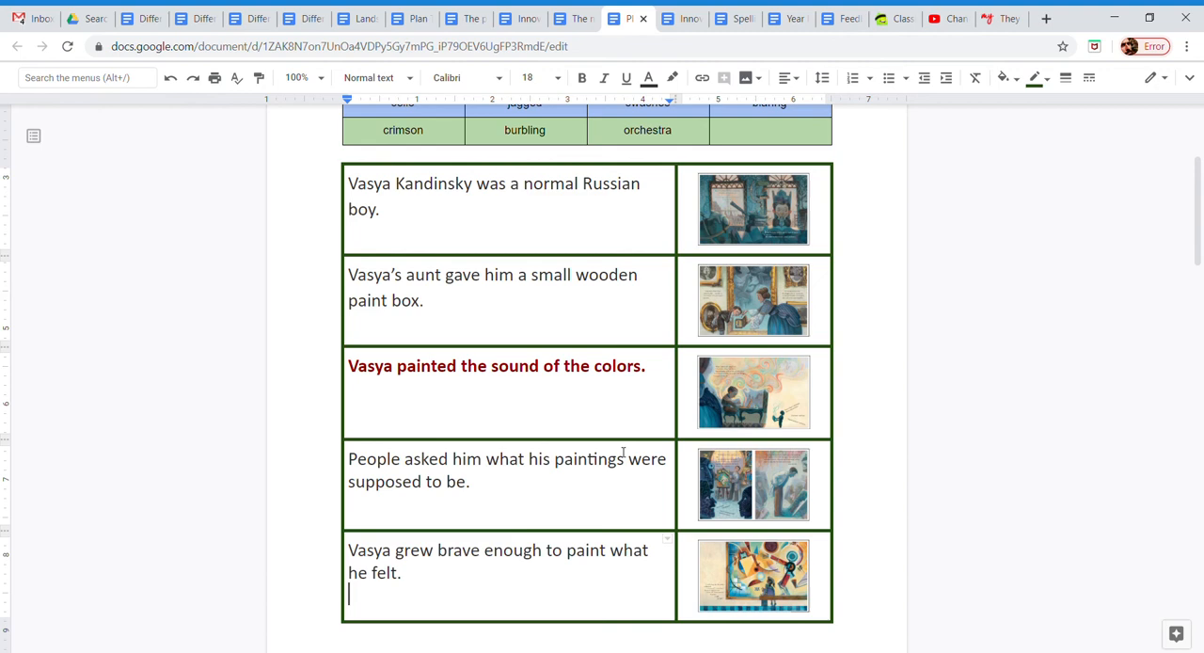
mouse_move(583, 557)
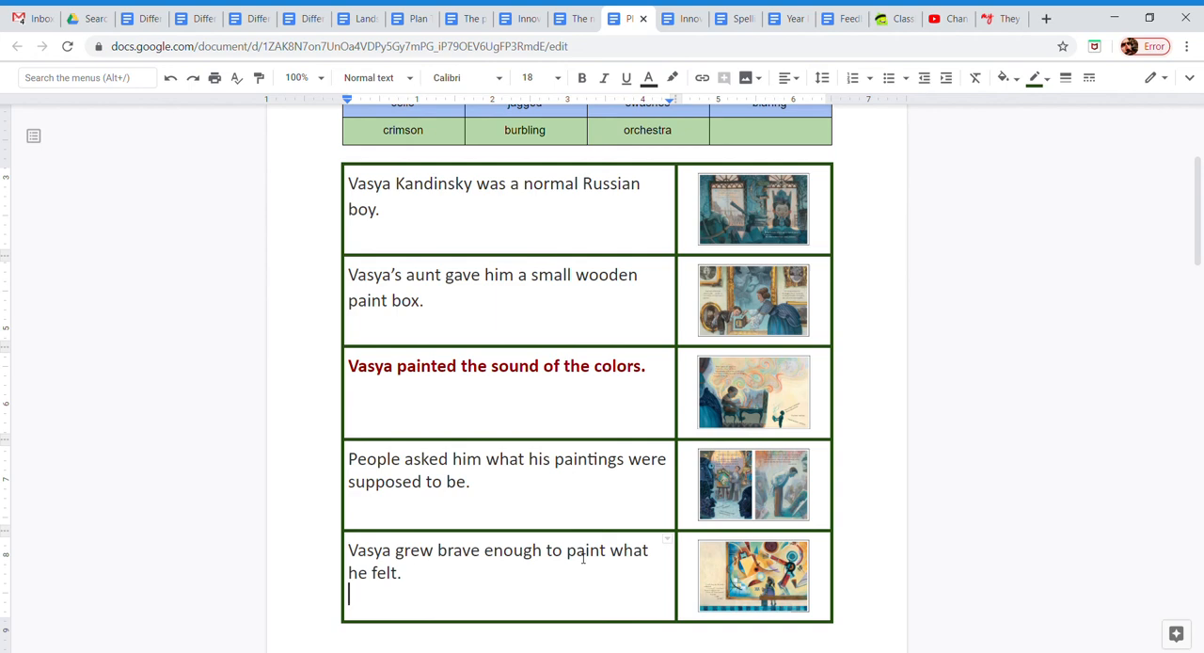